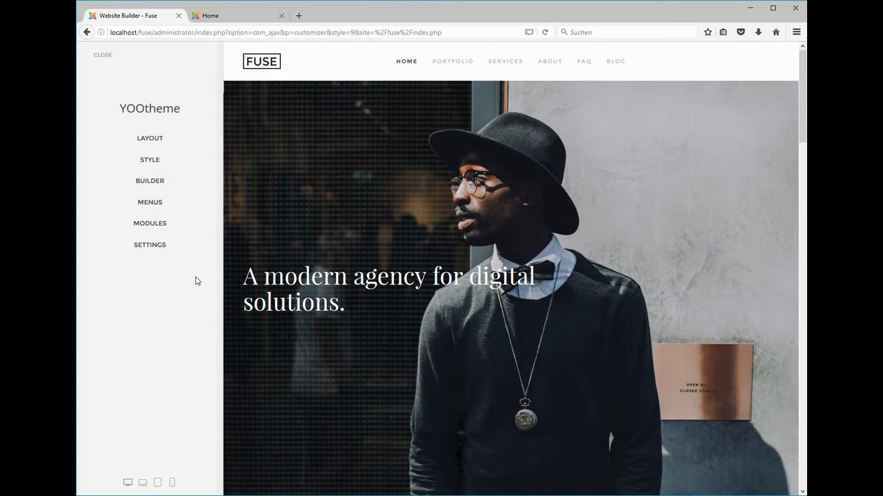
Step: Browse YOOtheme Pro's Settings panel with Favicon, Advanced, Custom Code and About
{"action": "left_click", "coordinate": [150, 159]}
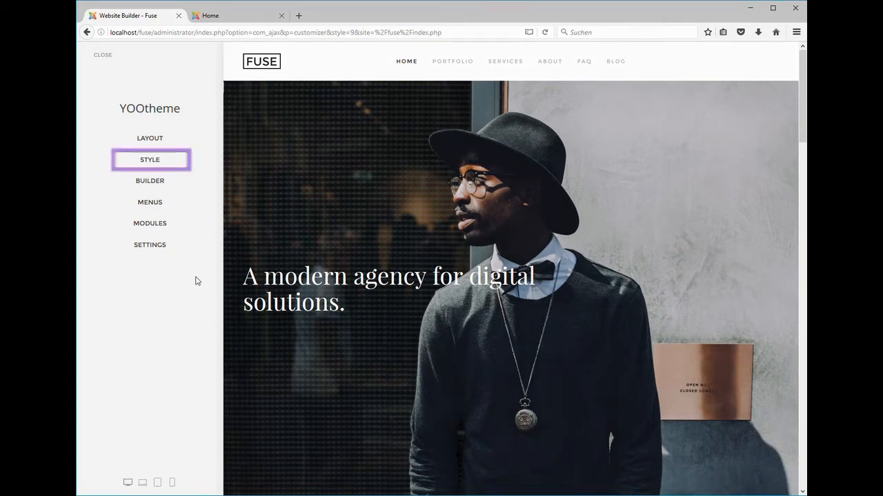
{"action": "left_click", "coordinate": [149, 245]}
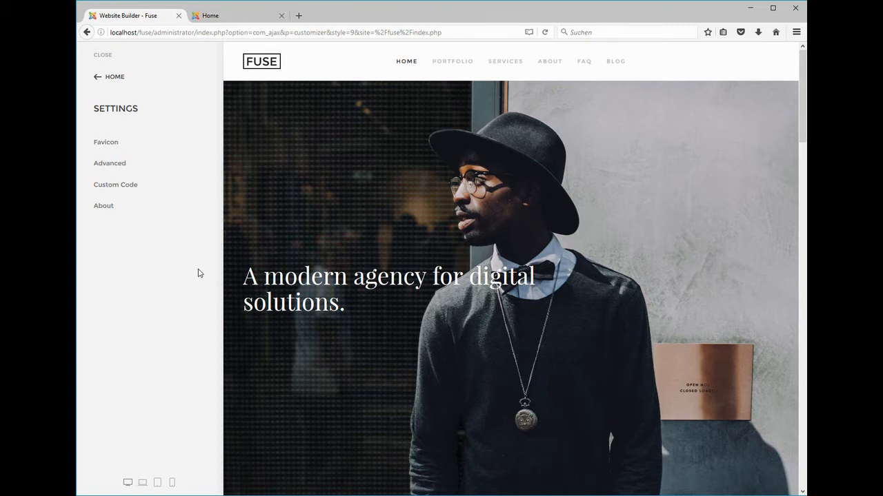
{"action": "left_click", "coordinate": [110, 162]}
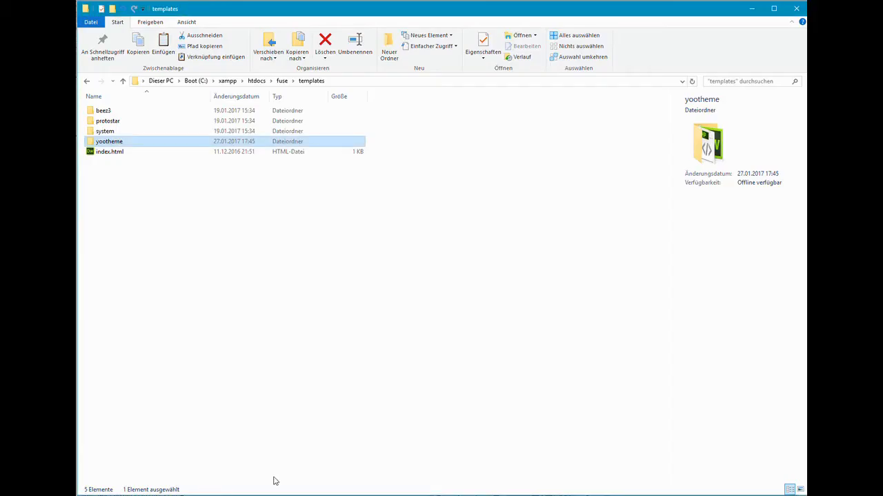
{"action": "mouse_move", "coordinate": [209, 225]}
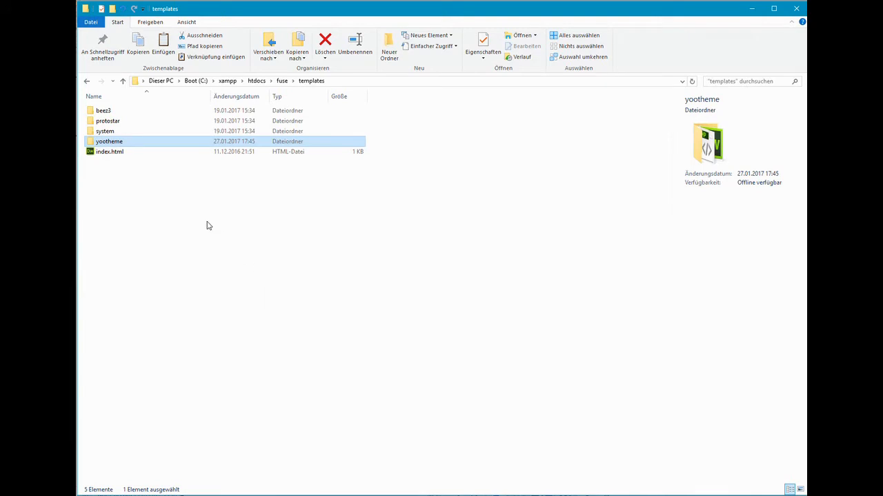
{"action": "mouse_move", "coordinate": [127, 145]}
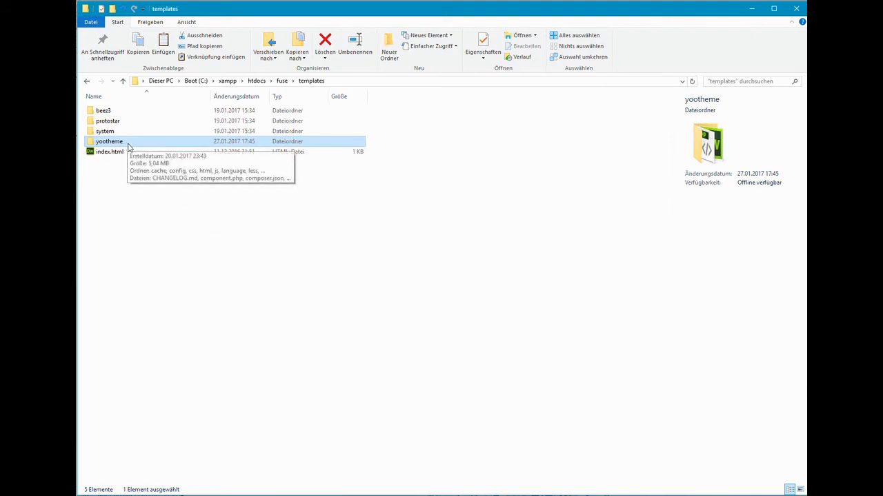
Step: Create a folder named yootheme_child beside yootheme in the templates folder
{"action": "left_click", "coordinate": [389, 45]}
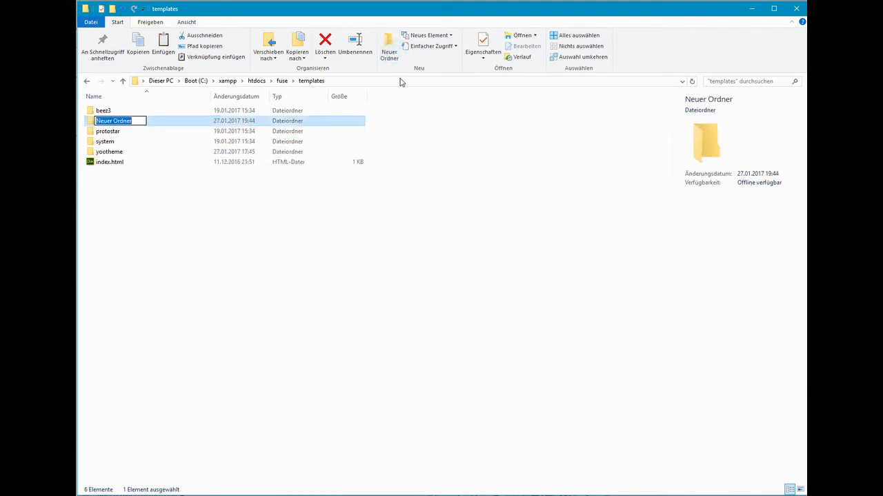
{"action": "type", "text": "yootheme"}
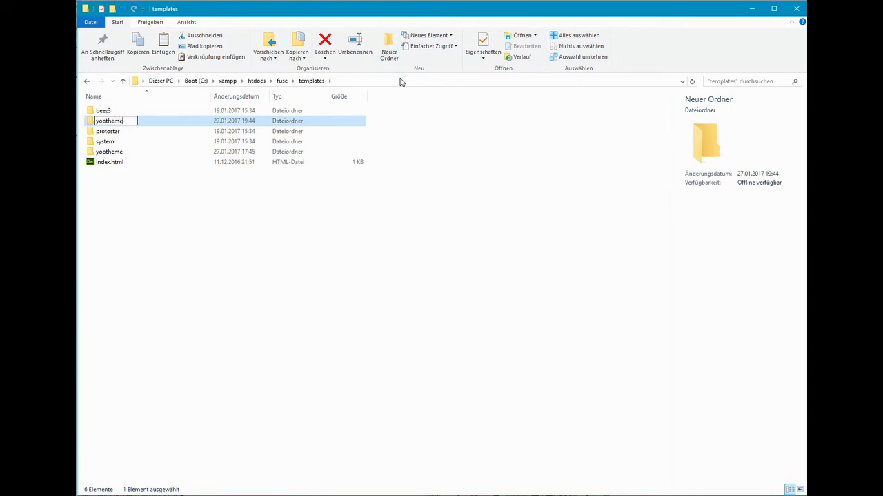
{"action": "type", "text": "_child"}
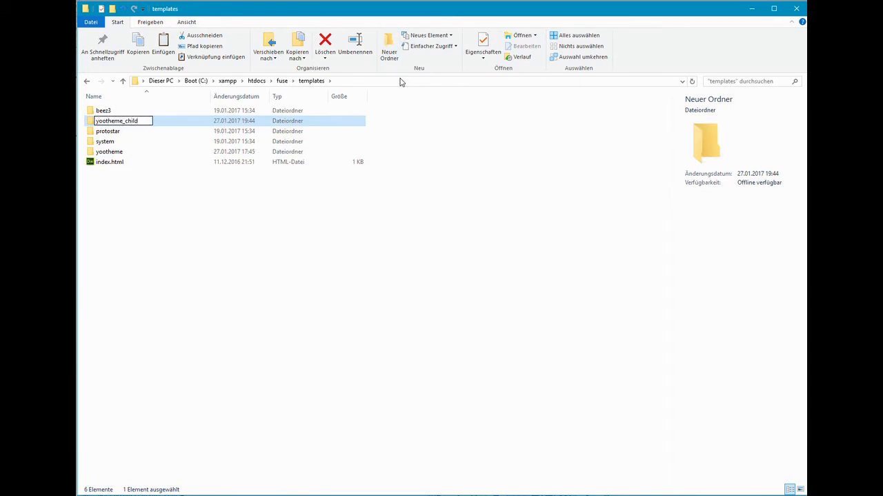
{"action": "key", "text": "Return"}
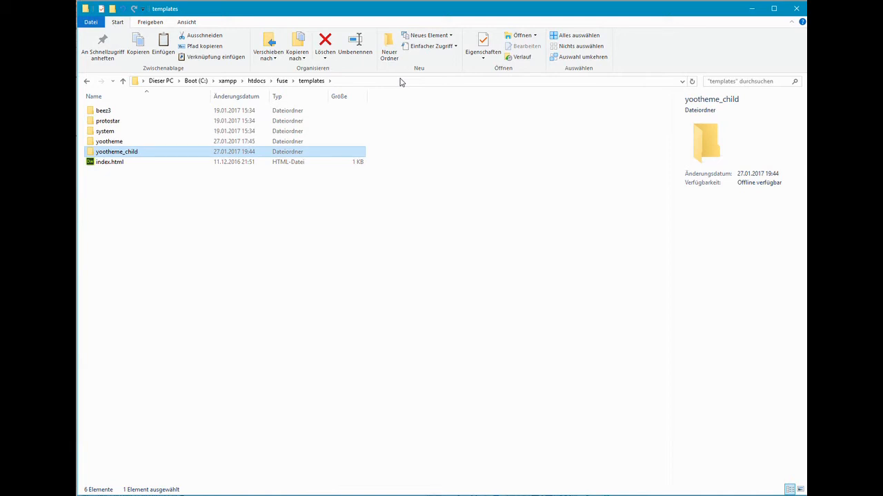
{"action": "mouse_move", "coordinate": [160, 145]}
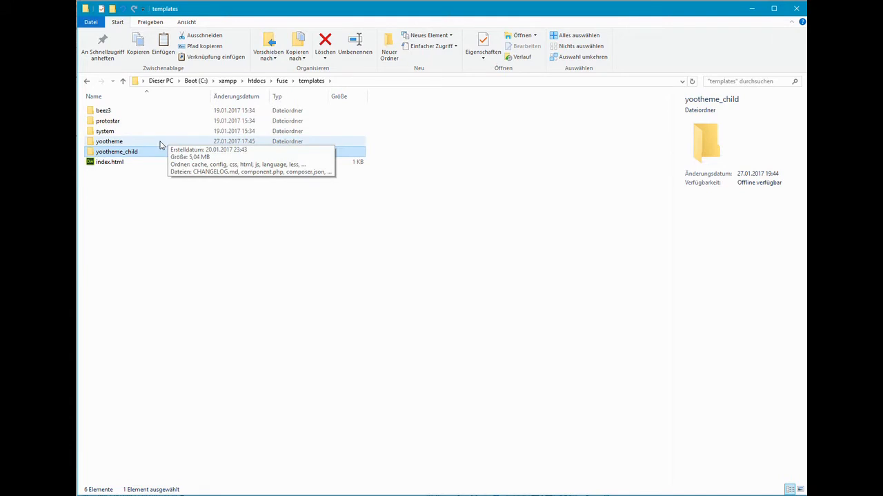
{"action": "mouse_move", "coordinate": [195, 189]}
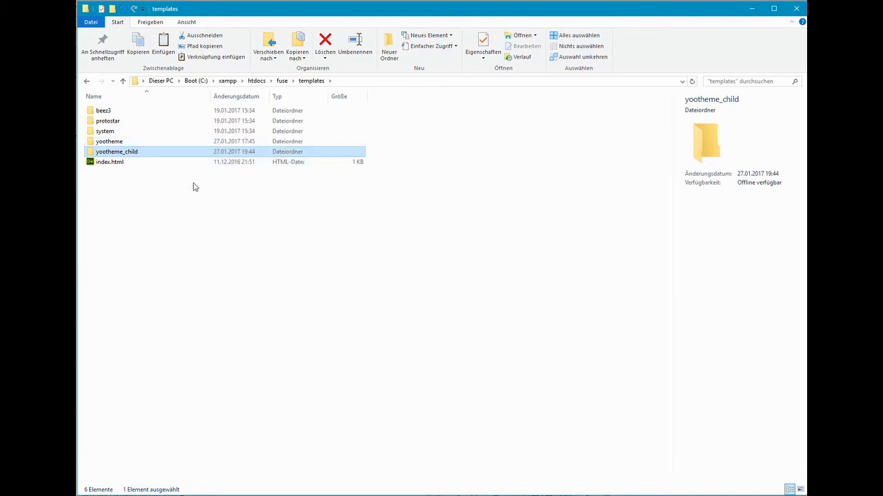
Step: Copy article.php from the yootheme template's templates folder
{"action": "double_click", "coordinate": [109, 142]}
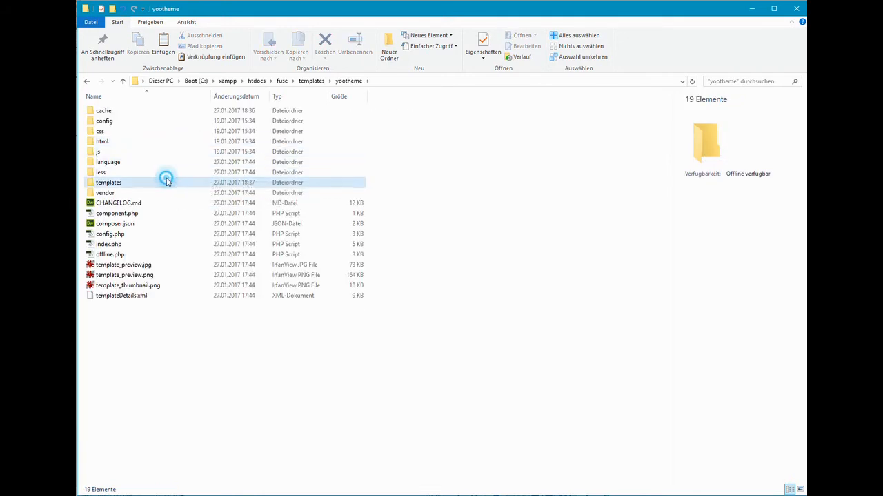
{"action": "double_click", "coordinate": [108, 182]}
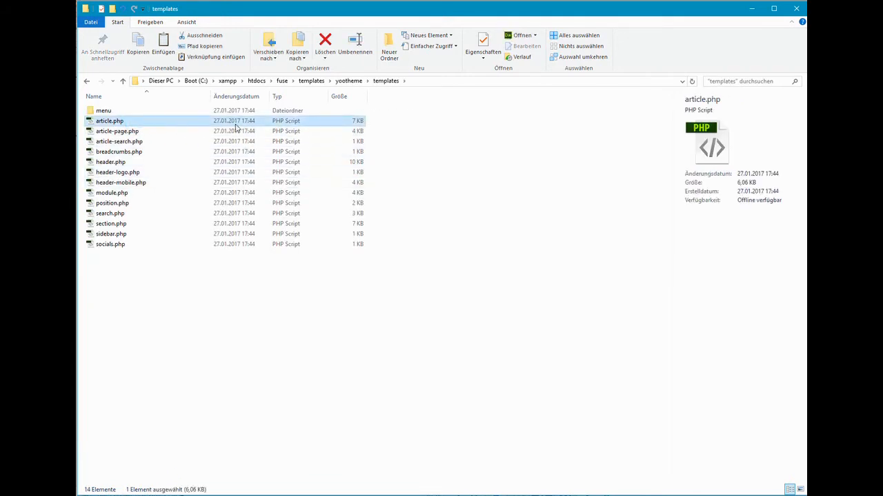
{"action": "left_click", "coordinate": [311, 81]}
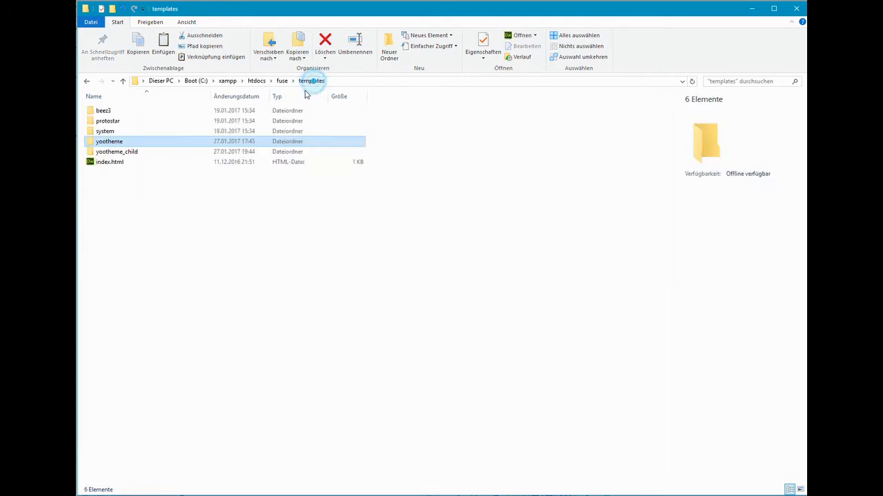
Step: Paste article.php into a new yootheme_child/templates folder and open it in Dreamweaver
{"action": "double_click", "coordinate": [116, 151]}
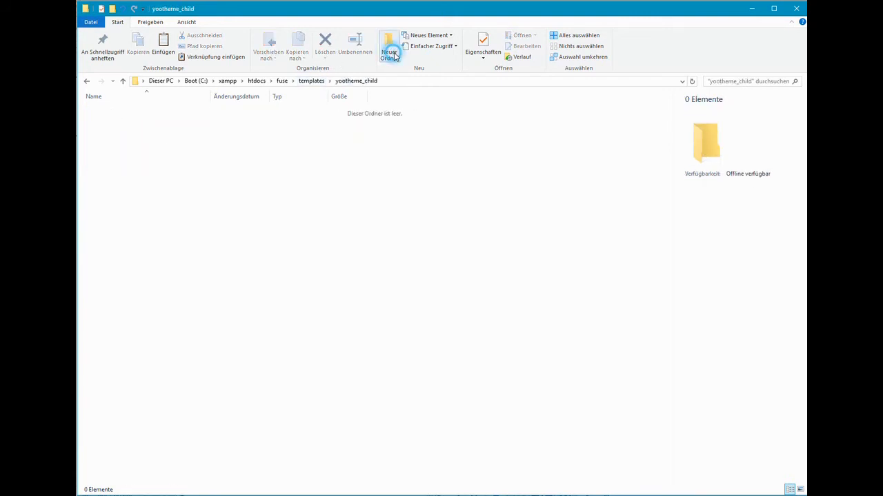
{"action": "left_click", "coordinate": [389, 52]}
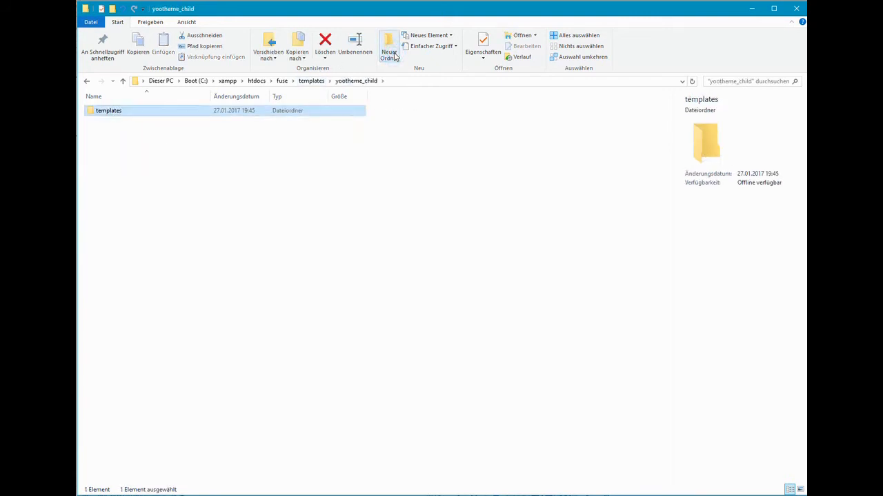
{"action": "double_click", "coordinate": [108, 111]}
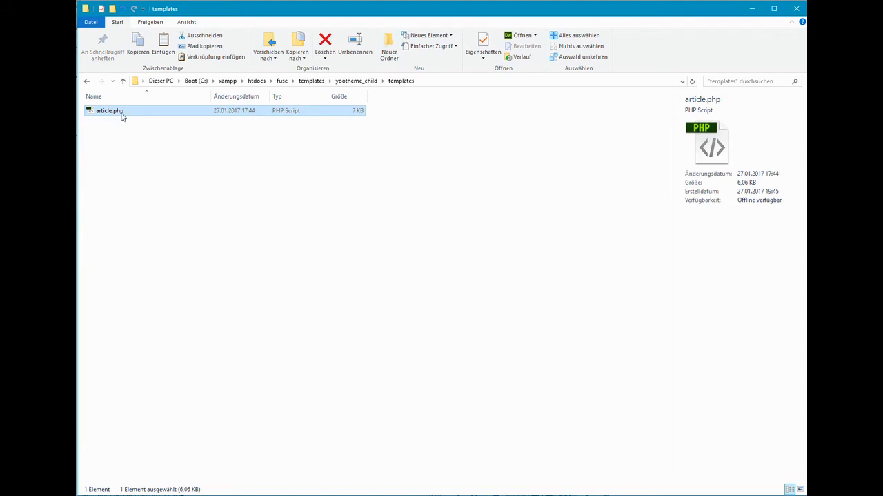
{"action": "double_click", "coordinate": [110, 110]}
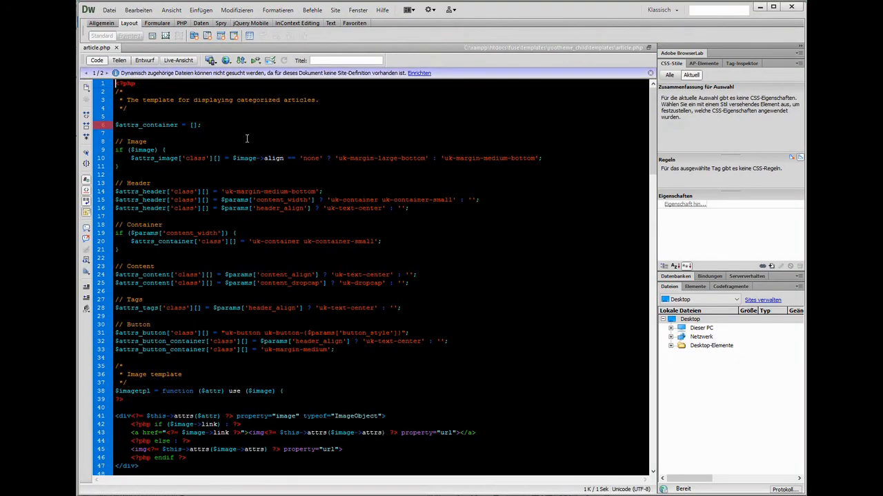
Step: Scroll through the article.php code in Dreamweaver's Code view to edit it
{"action": "scroll", "scroll_direction": "down", "scroll_amount": 3}
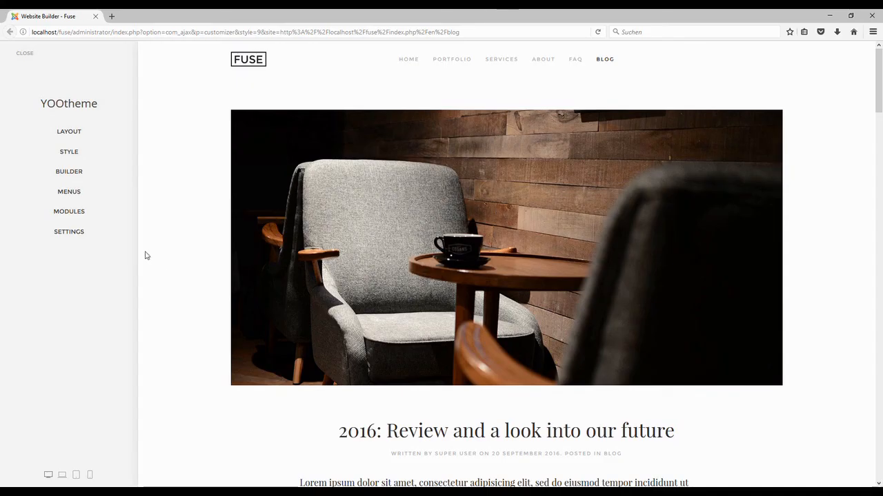
Step: Set Child as the child theme under Advanced settings and save
{"action": "left_click", "coordinate": [69, 231]}
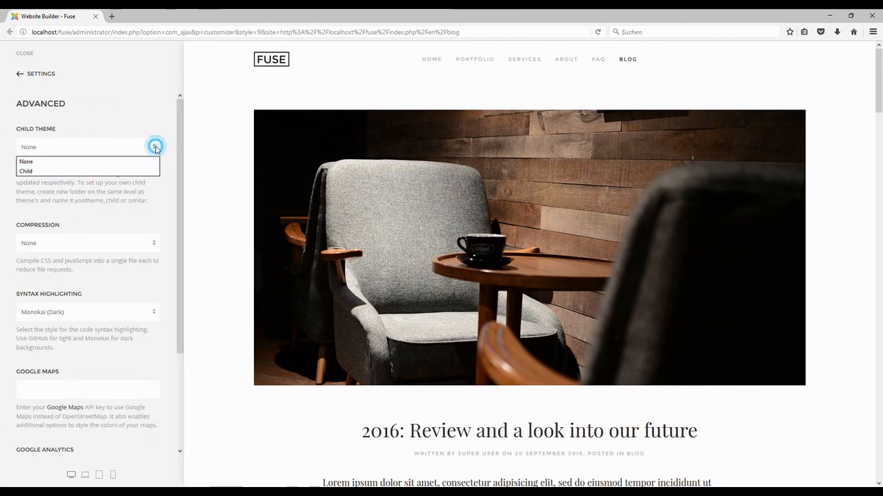
{"action": "left_click", "coordinate": [25, 171]}
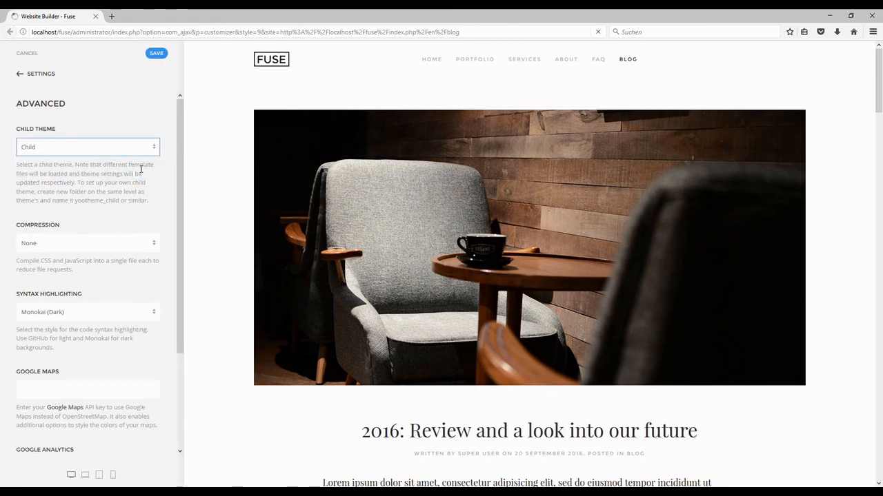
{"action": "scroll", "scroll_direction": "up", "scroll_amount": 3}
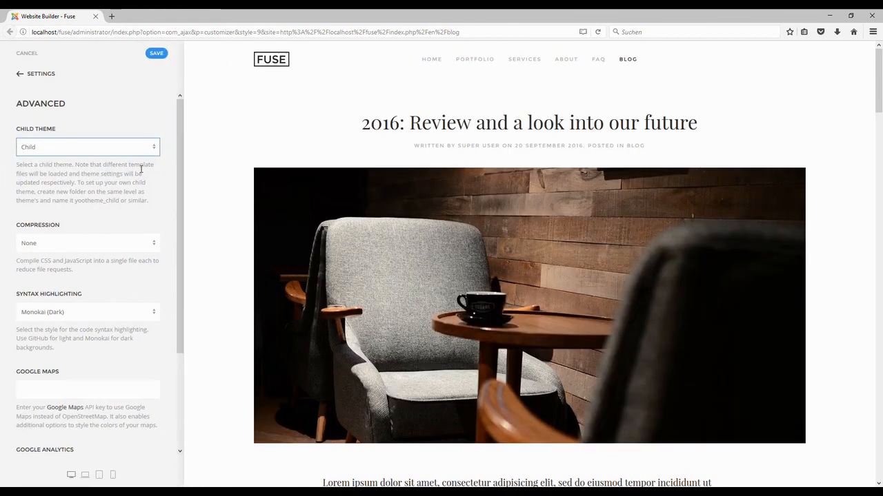
{"action": "left_click", "coordinate": [156, 53]}
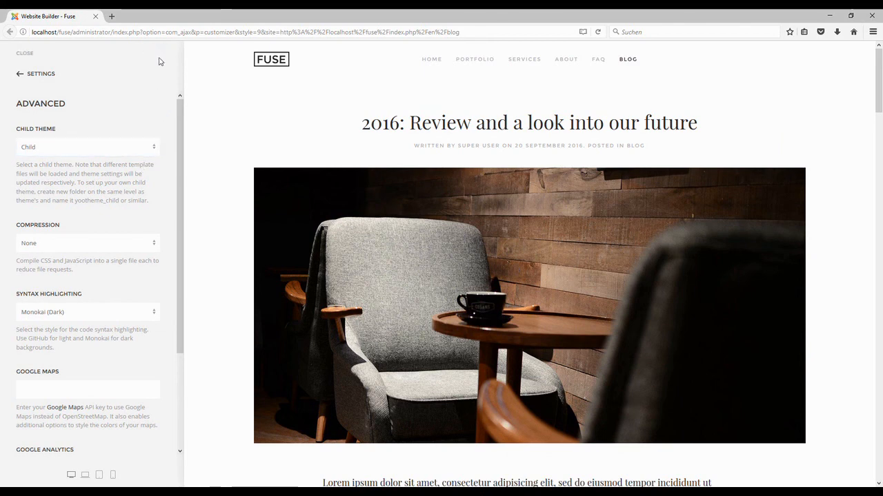